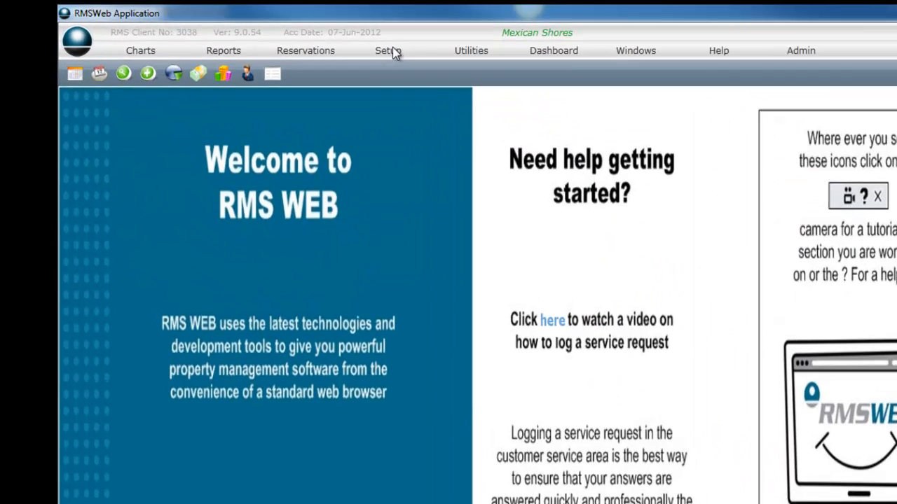
Open the Setup menu for the Mexican Shores property
left_click(384, 50)
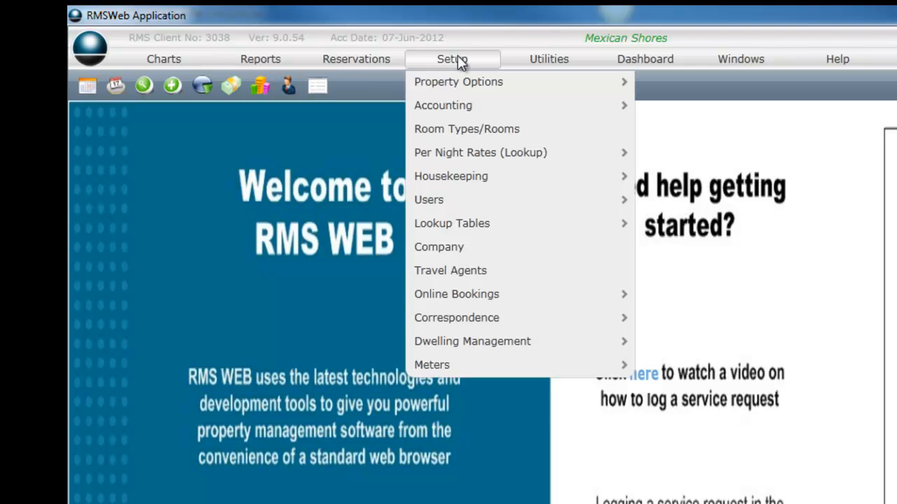
mouse_move(462, 129)
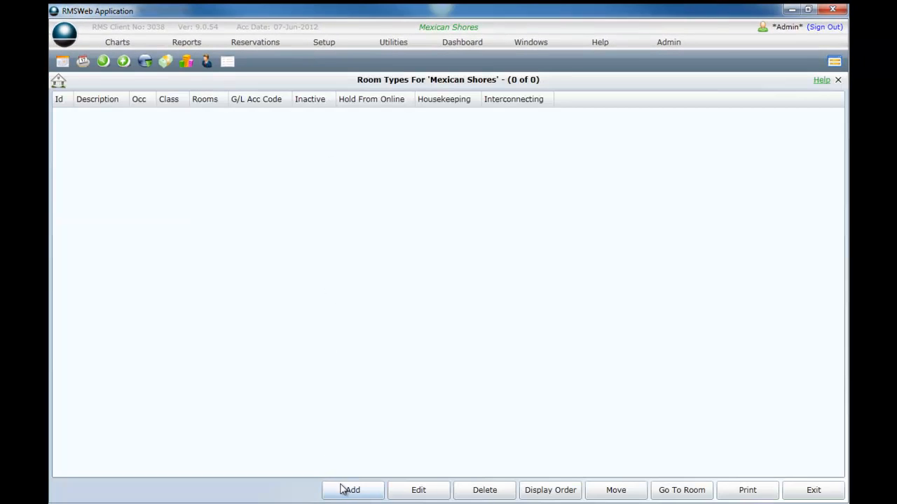
Add a new room type from the empty Room Types list
left_click(353, 491)
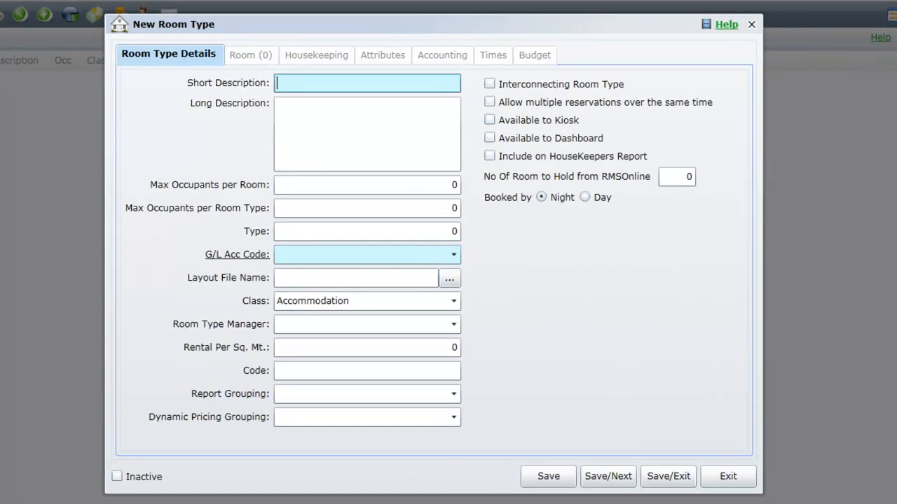
mouse_move(316, 486)
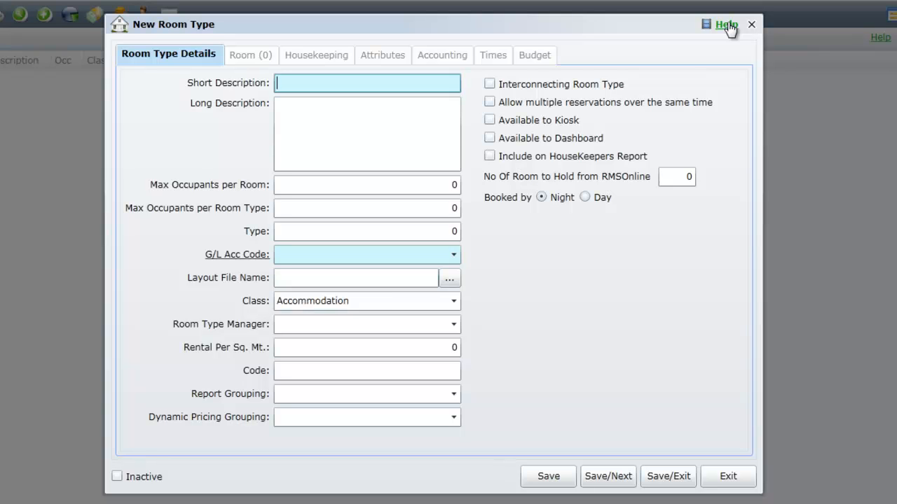
mouse_move(591, 49)
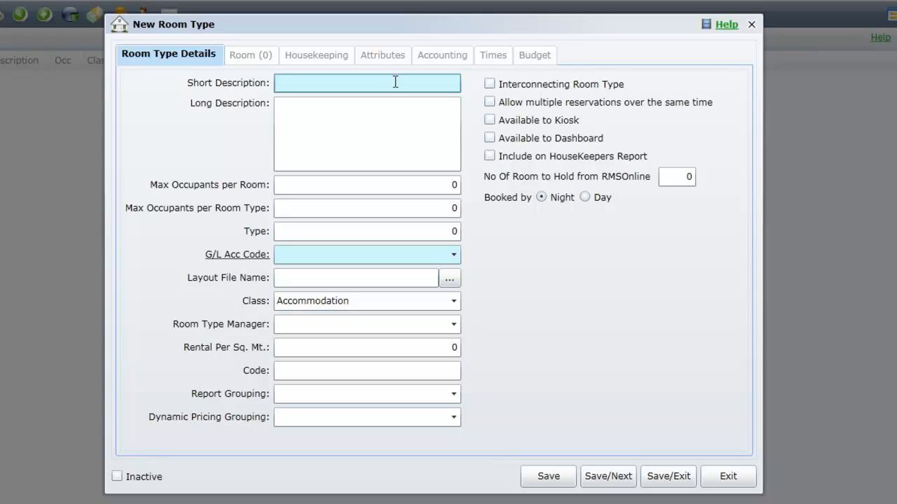
Enter 'Studio' as the room type's short description
type("Stu")
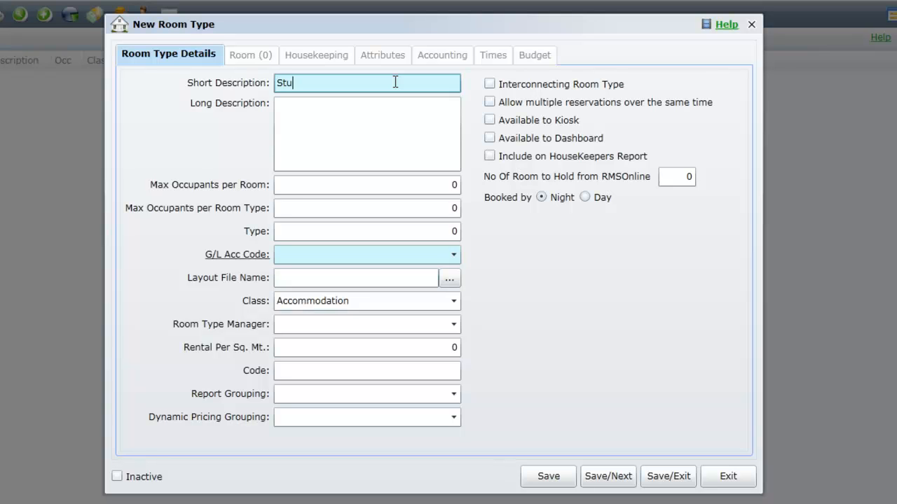
type("dio")
left_click(367, 185)
type("2")
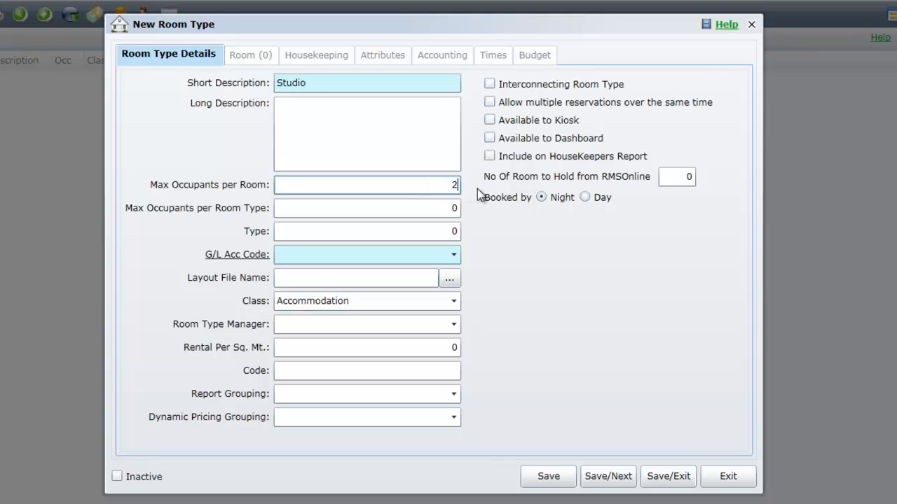
mouse_move(456, 261)
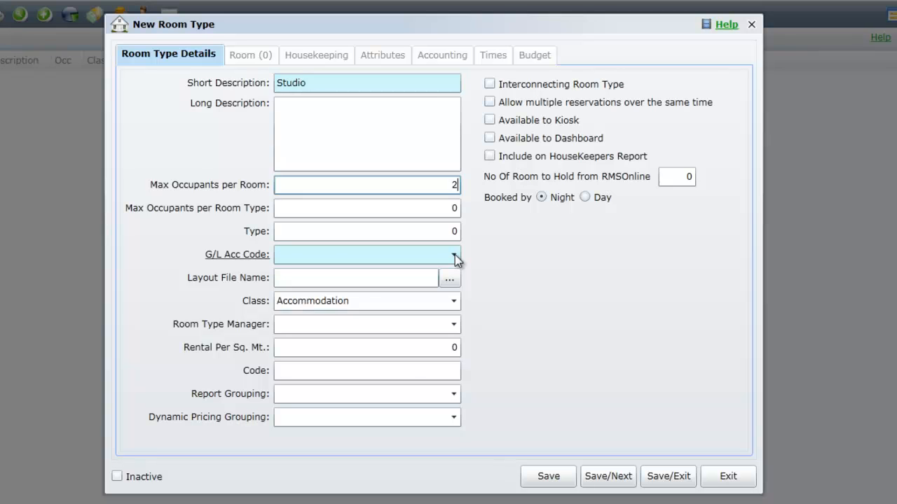
Set the G/L account code to Studio
left_click(454, 255)
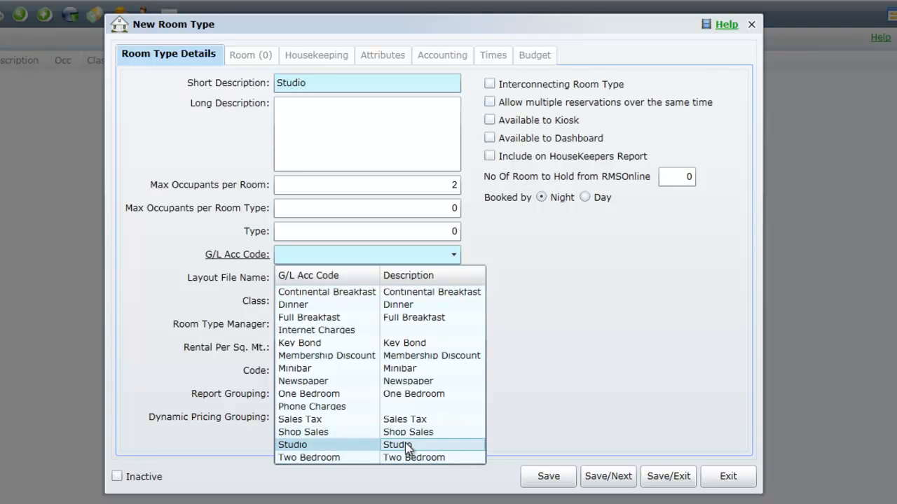
left_click(291, 446)
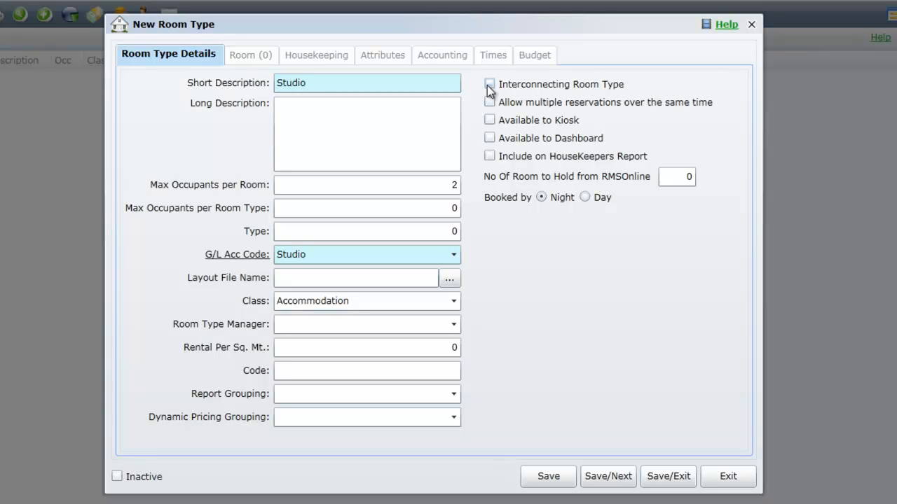
Leave Interconnecting unticked and tick Include on HouseKeepers Report
left_click(489, 84)
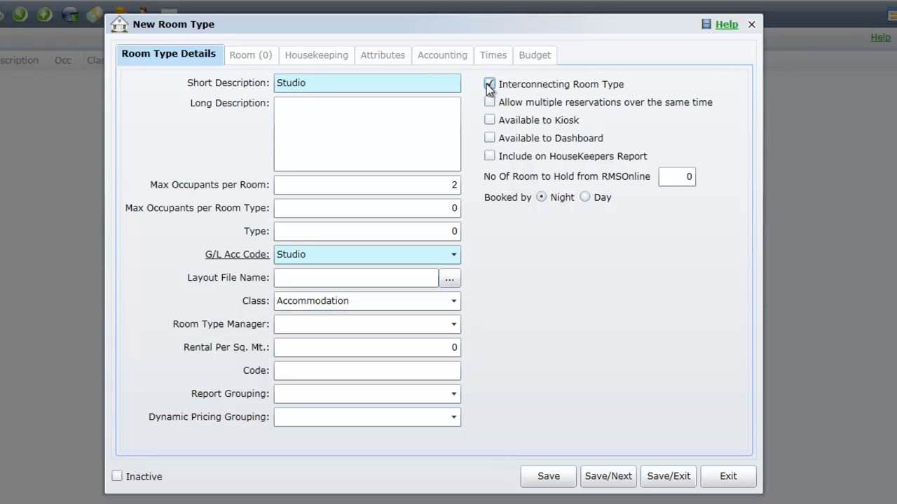
left_click(490, 84)
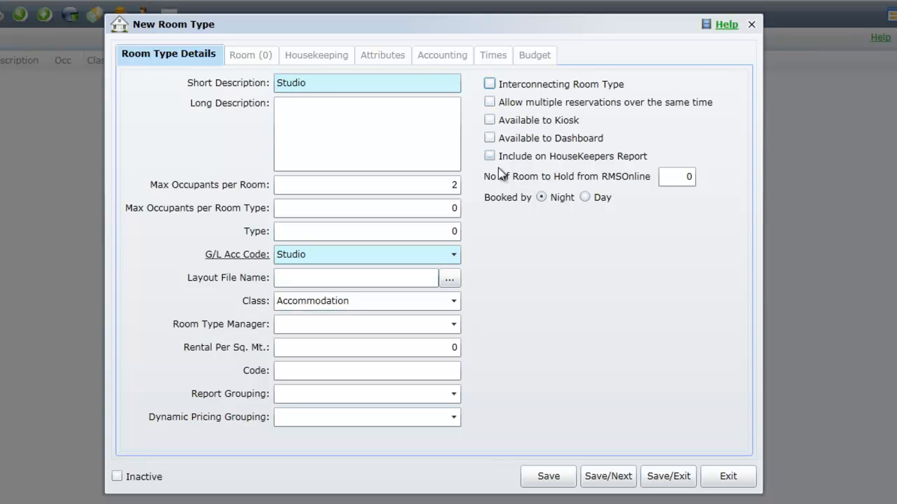
left_click(489, 156)
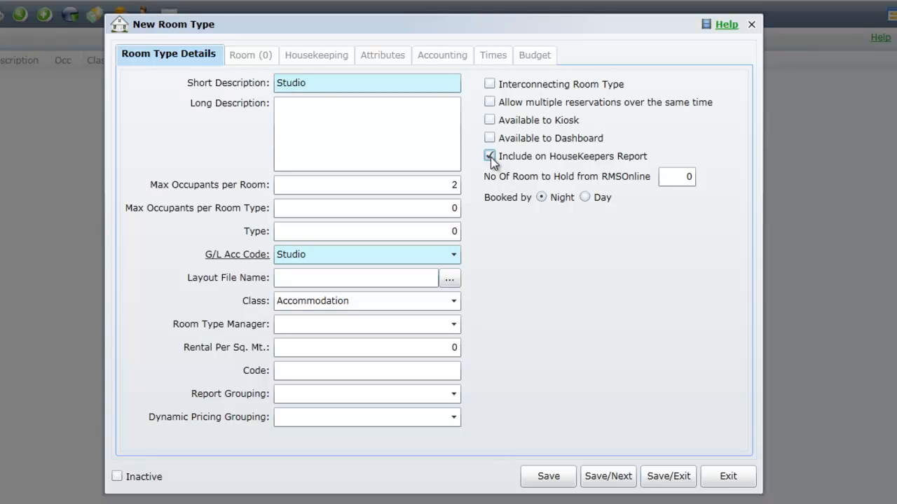
left_click(491, 155)
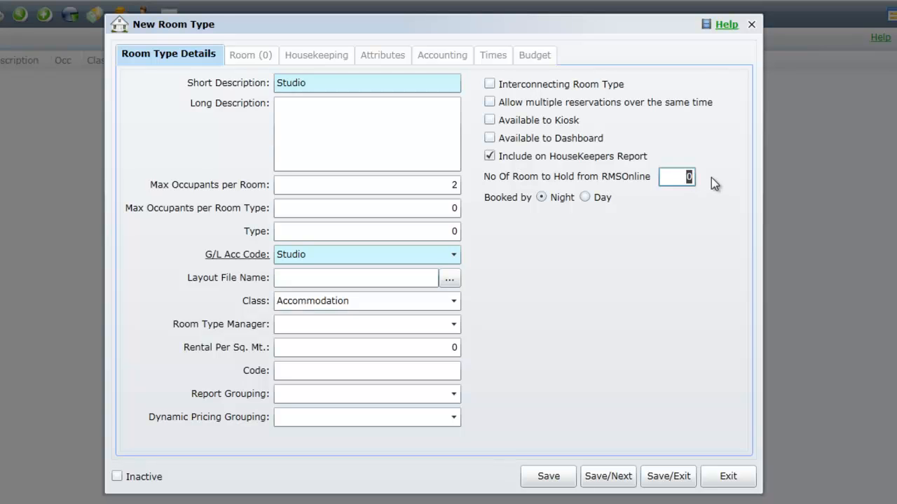
Set No Of Room to Hold from RMSOnline to 1
type("1")
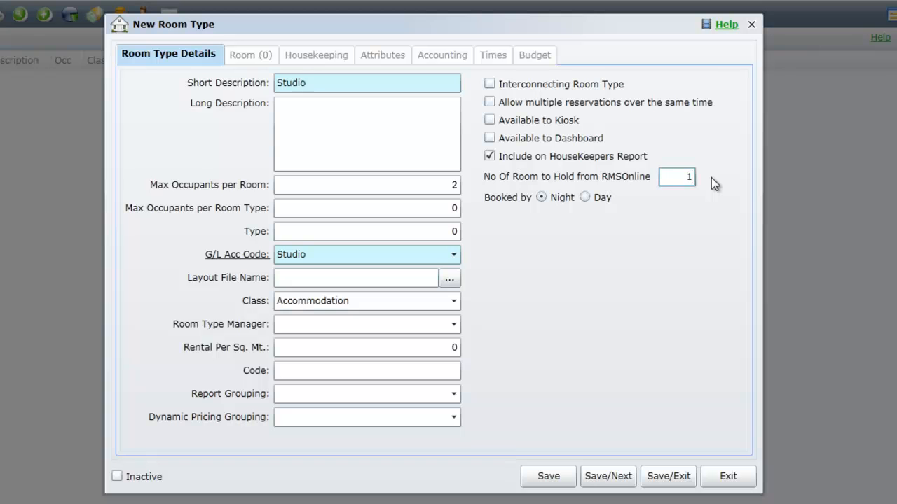
mouse_move(608, 477)
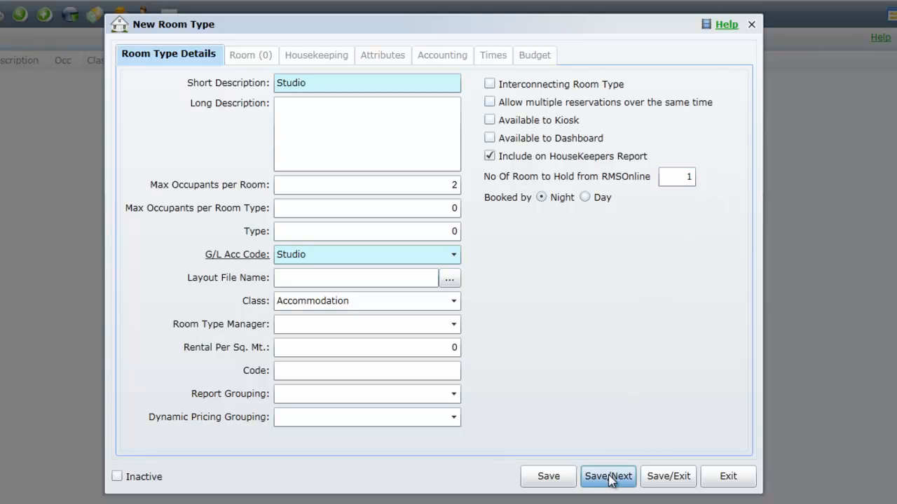
Save the Studio room type with Save/Next, answering No to the Security Profile prompt
left_click(608, 477)
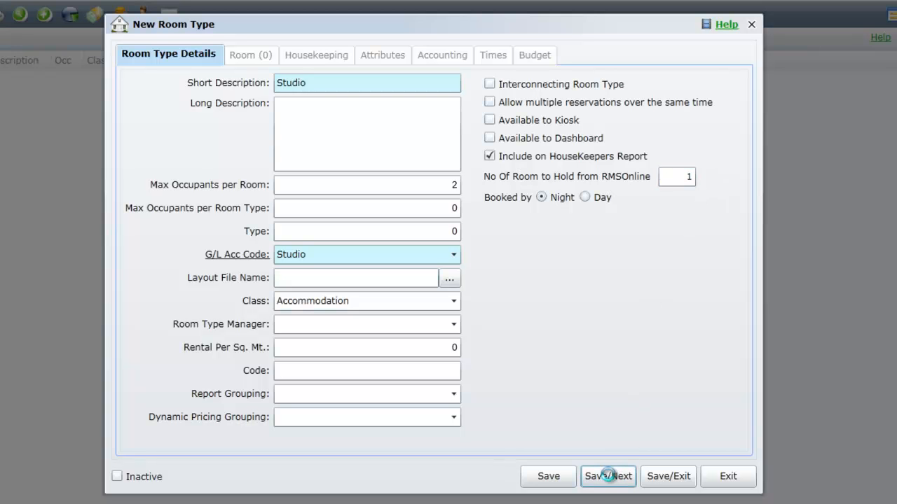
left_click(609, 476)
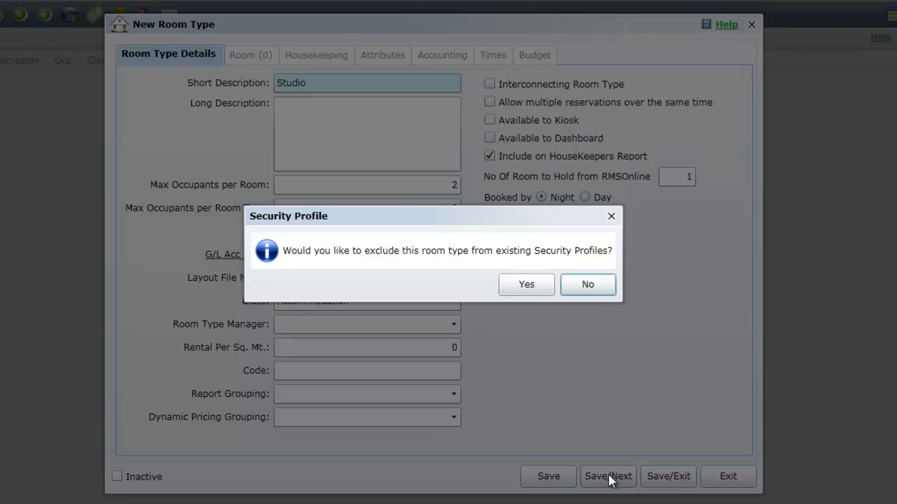
mouse_move(590, 316)
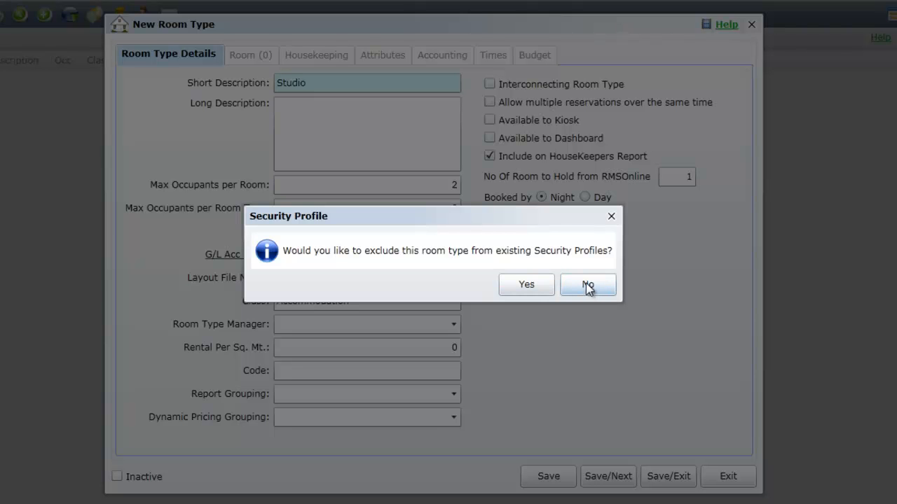
left_click(587, 285)
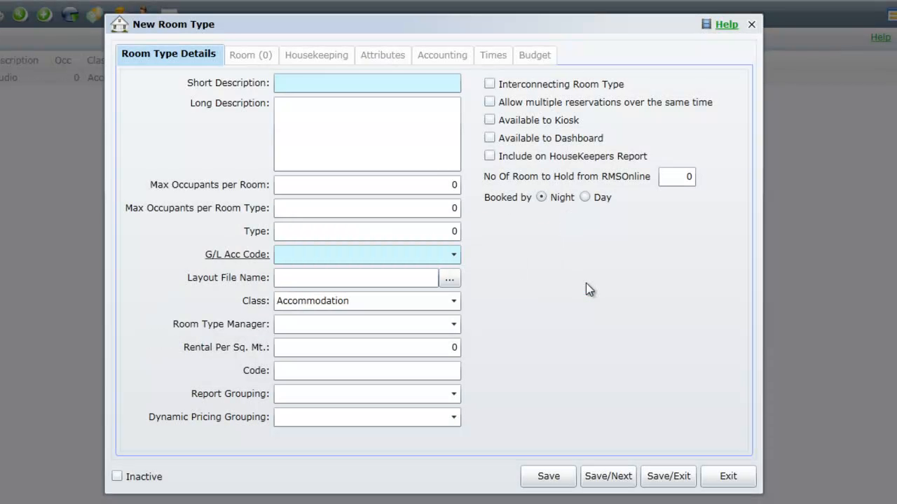